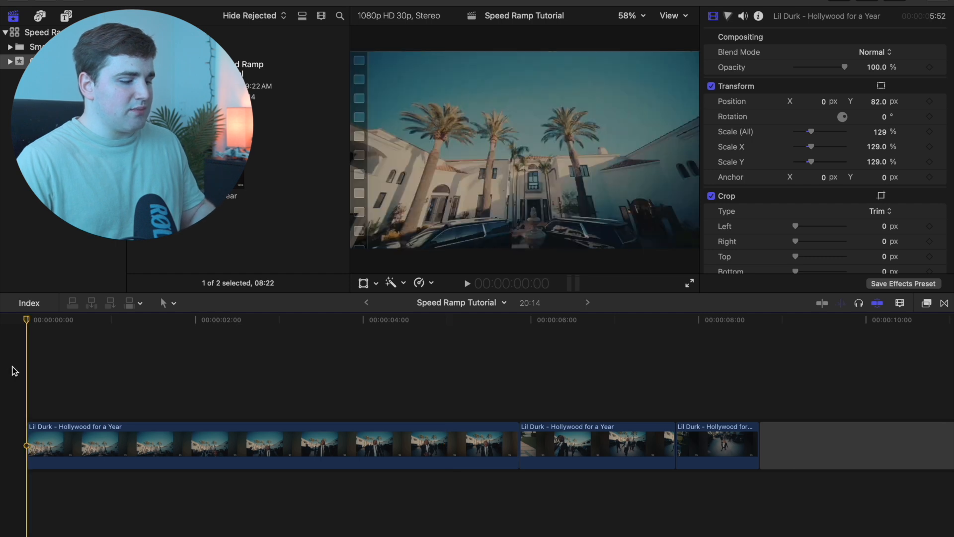
# Move the playhead to the start of the first Lil Durk clip.
pyautogui.click(466, 282)
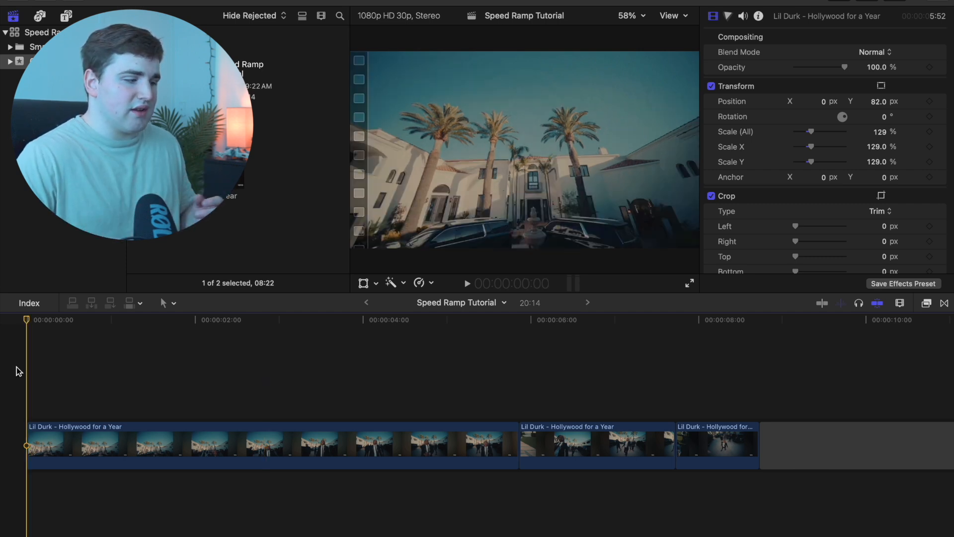
pyautogui.click(83, 319)
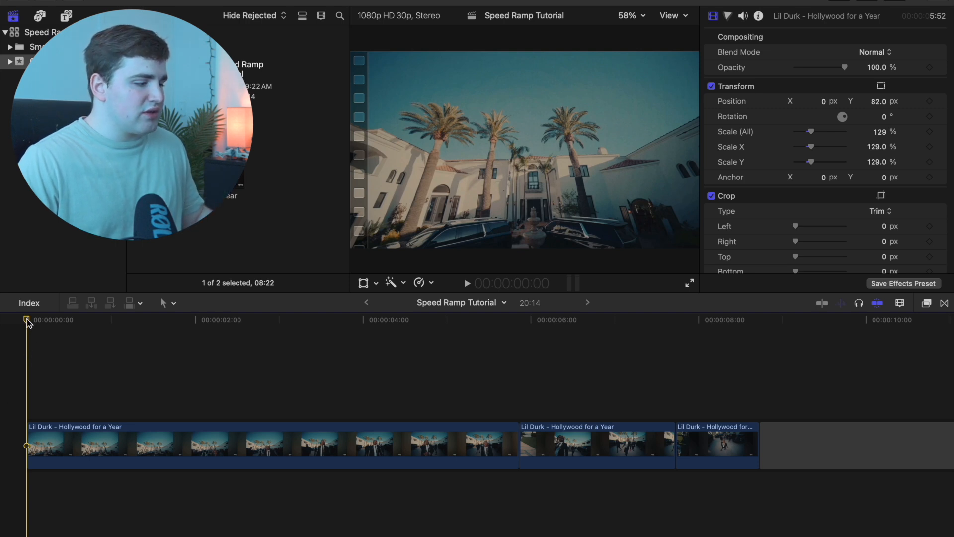
pyautogui.click(43, 320)
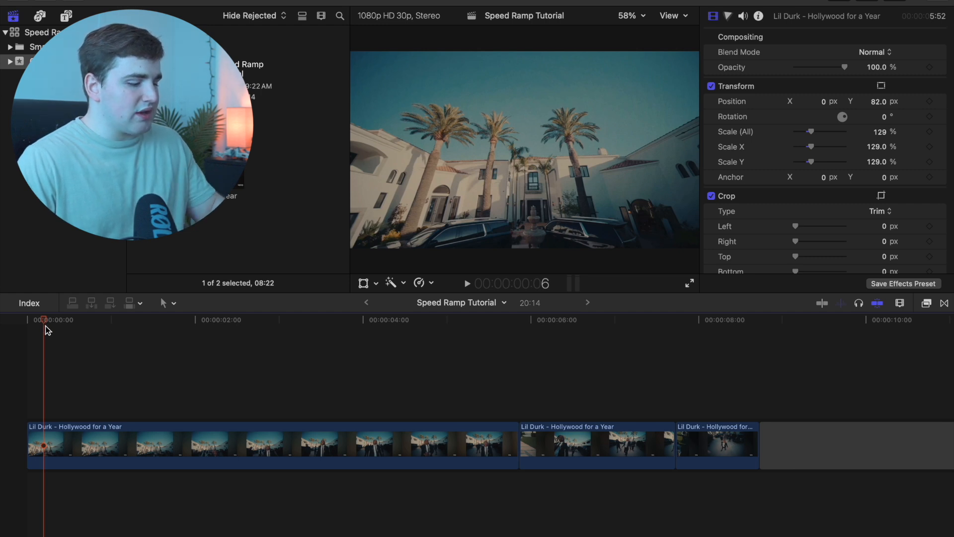
# Mark a range from the clip start to about three seconds with the Range Selection tool.
pyautogui.press('r')
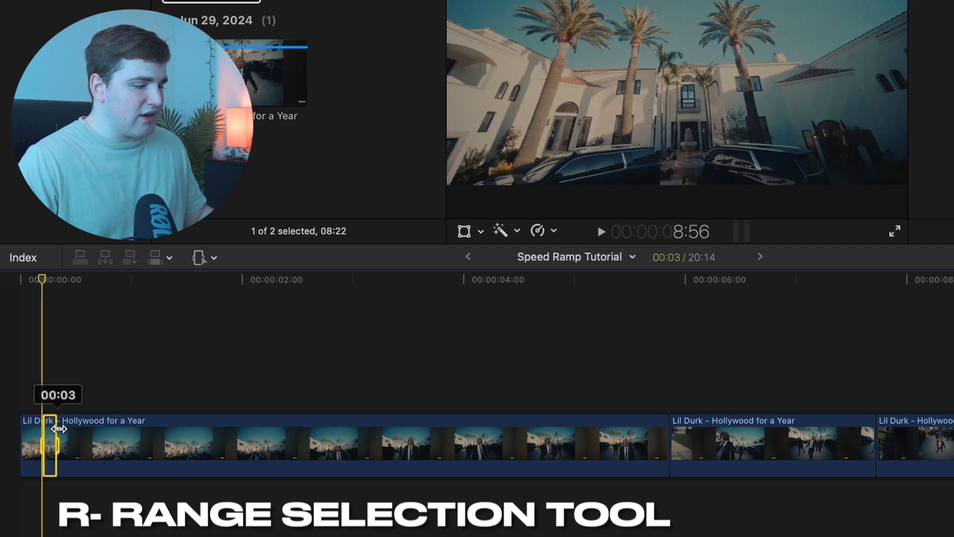
pyautogui.moveTo(55, 448); pyautogui.dragTo(303, 452)
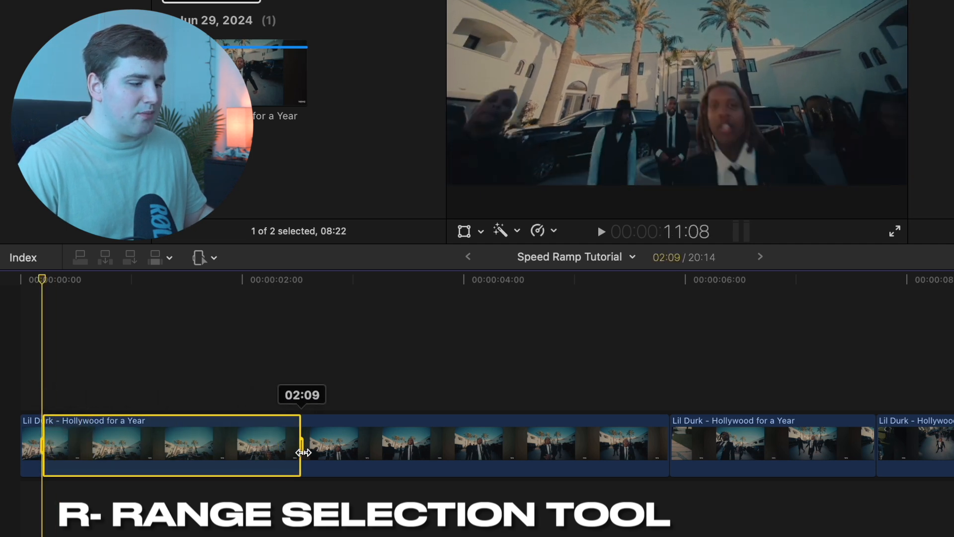
pyautogui.moveTo(302, 452); pyautogui.dragTo(513, 463)
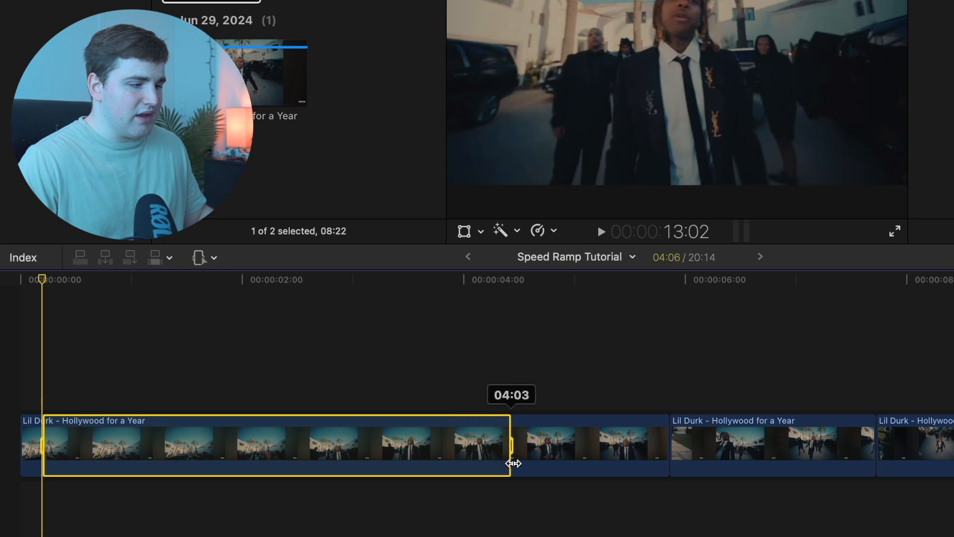
pyautogui.moveTo(513, 463); pyautogui.dragTo(590, 469)
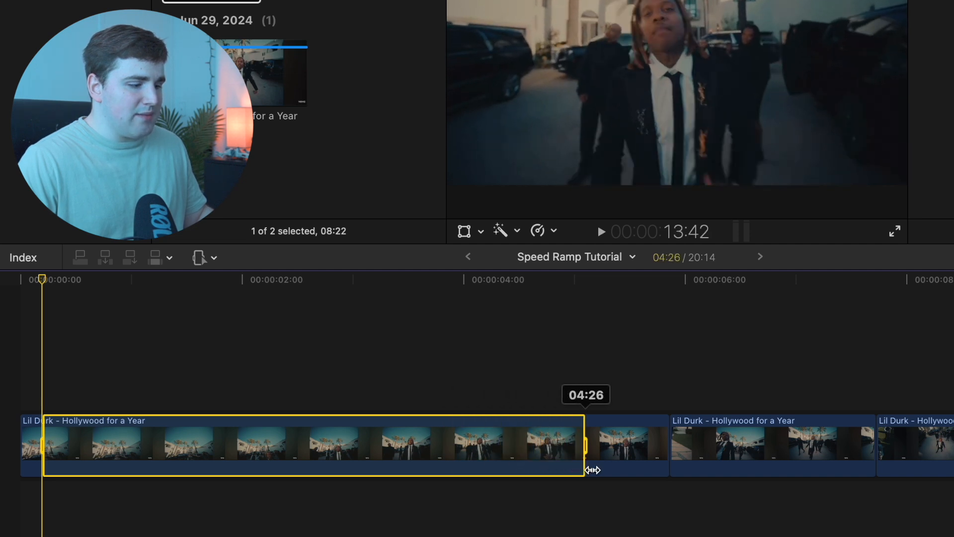
pyautogui.moveTo(581, 457); pyautogui.dragTo(320, 457)
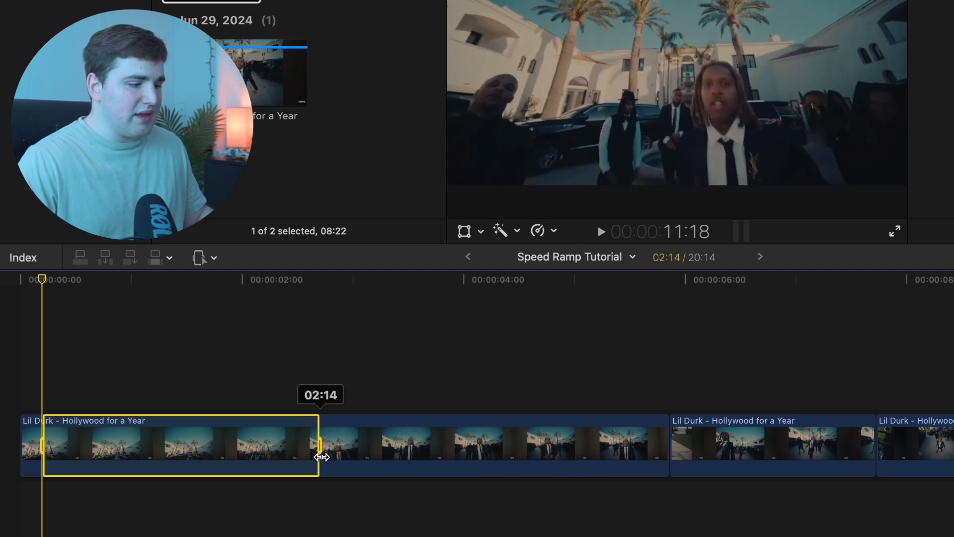
pyautogui.moveTo(321, 457); pyautogui.dragTo(371, 461)
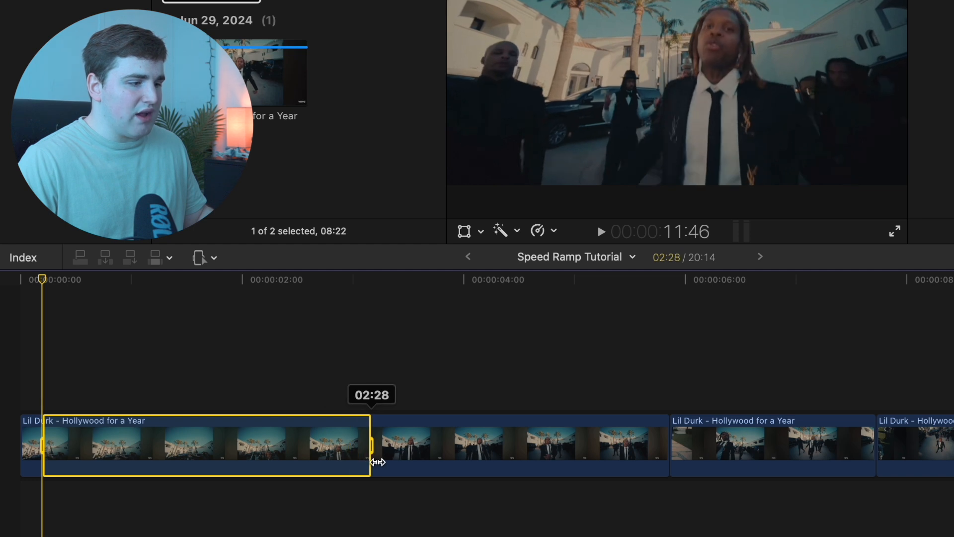
pyautogui.moveTo(369, 461); pyautogui.dragTo(400, 465)
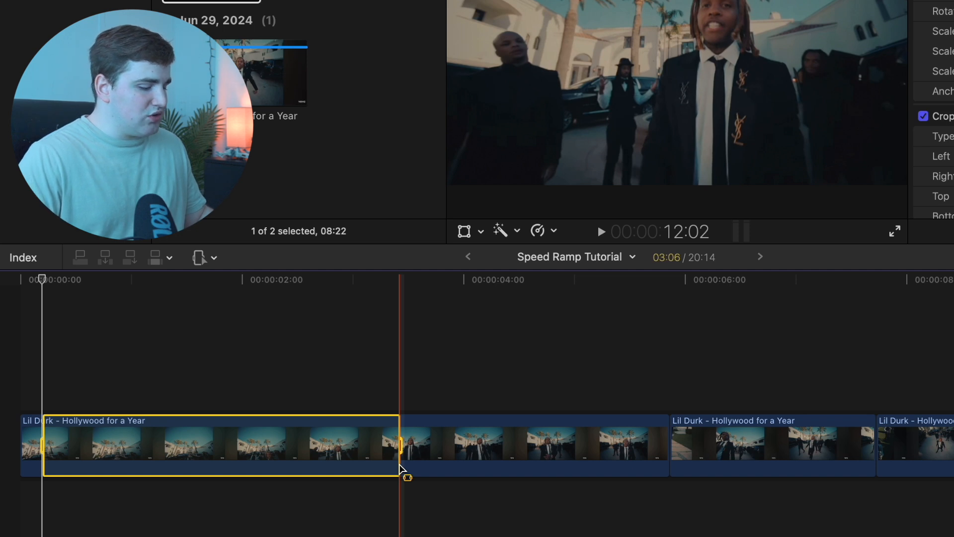
# Show the retime speed controls and open the speed presets for the marked section.
pyautogui.press('shift+n')
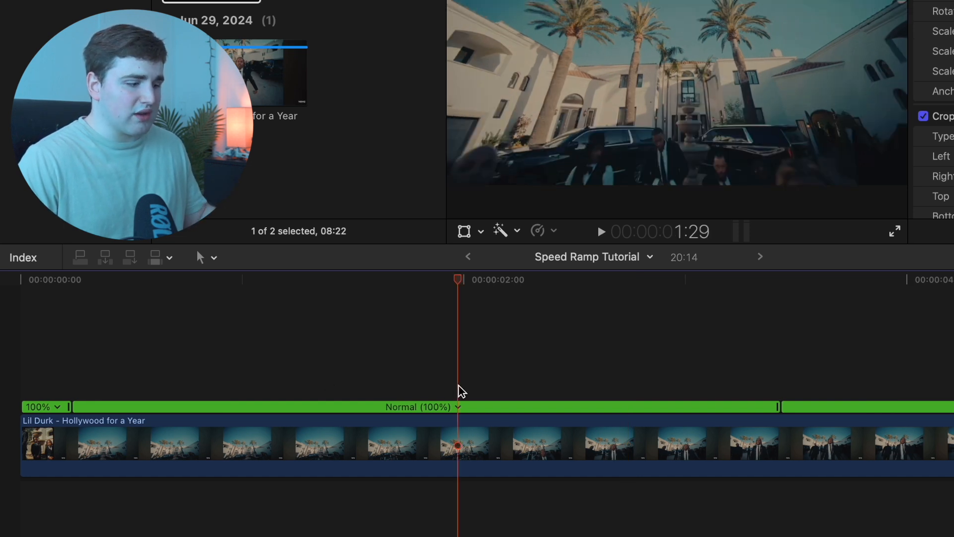
pyautogui.click(457, 406)
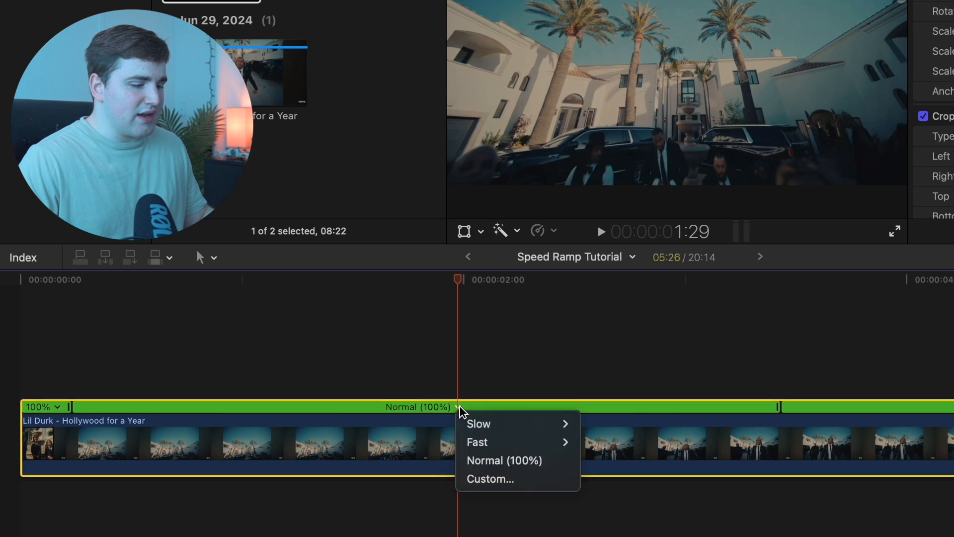
pyautogui.moveTo(477, 442)
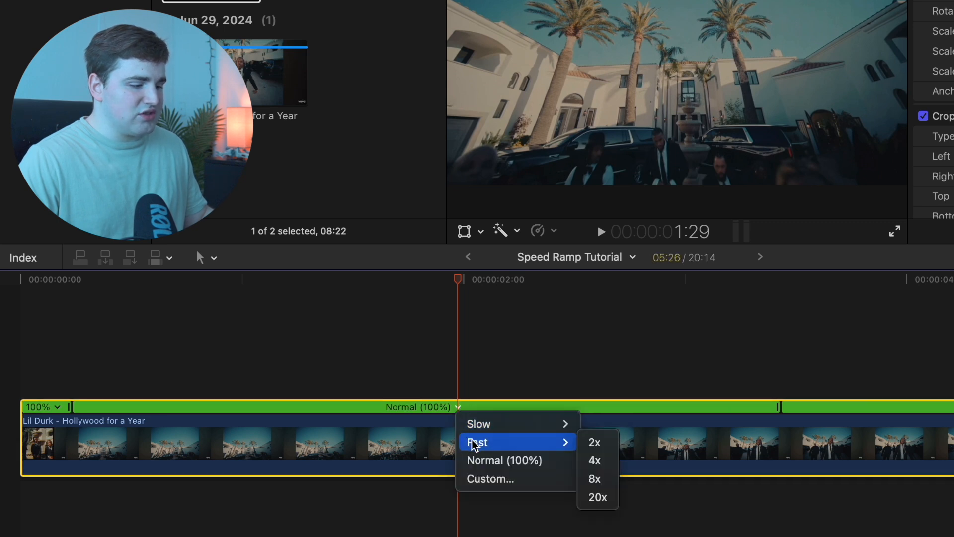
pyautogui.moveTo(481, 463)
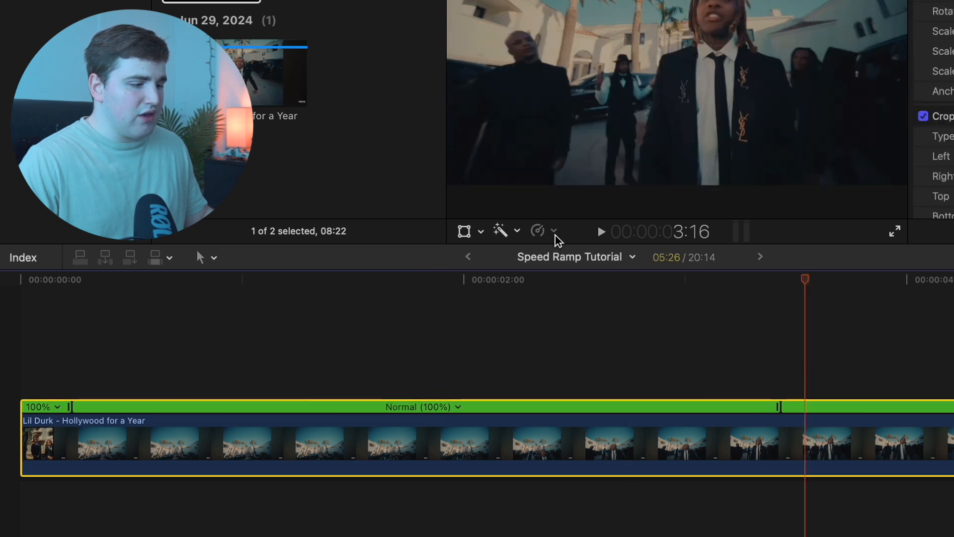
pyautogui.click(537, 231)
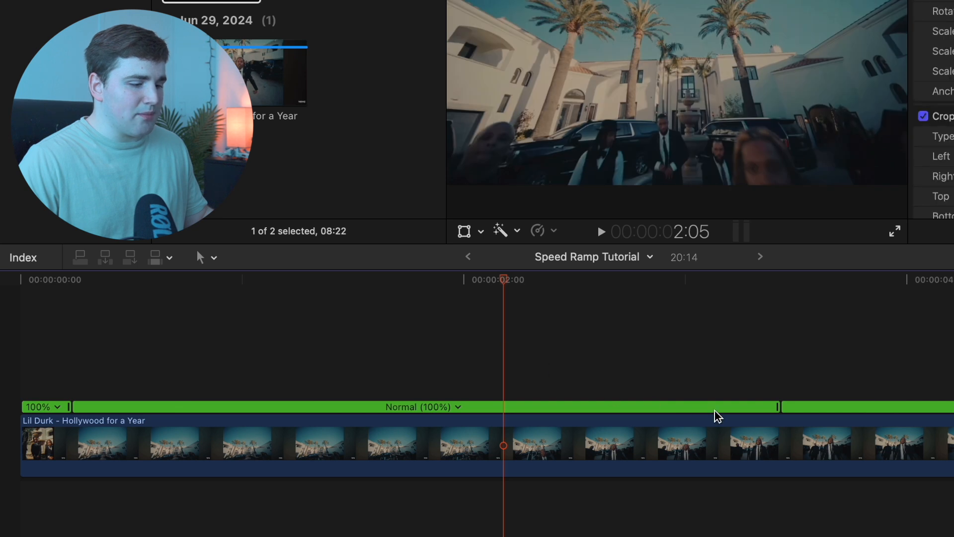
pyautogui.moveTo(777, 408)
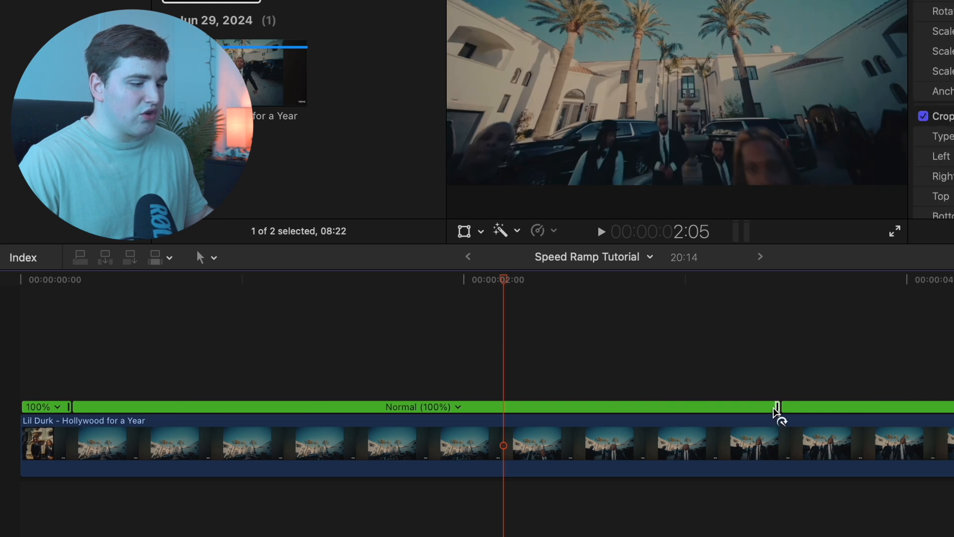
# Drag the retime handle to speed the opening section up to Fast (393%) and higher.
pyautogui.moveTo(777, 407); pyautogui.dragTo(663, 406)
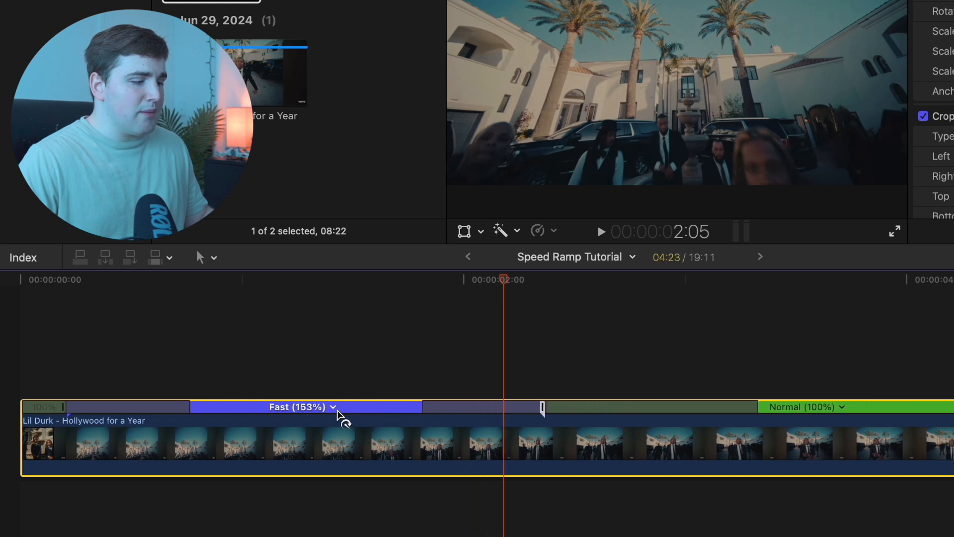
pyautogui.moveTo(542, 407); pyautogui.dragTo(444, 406)
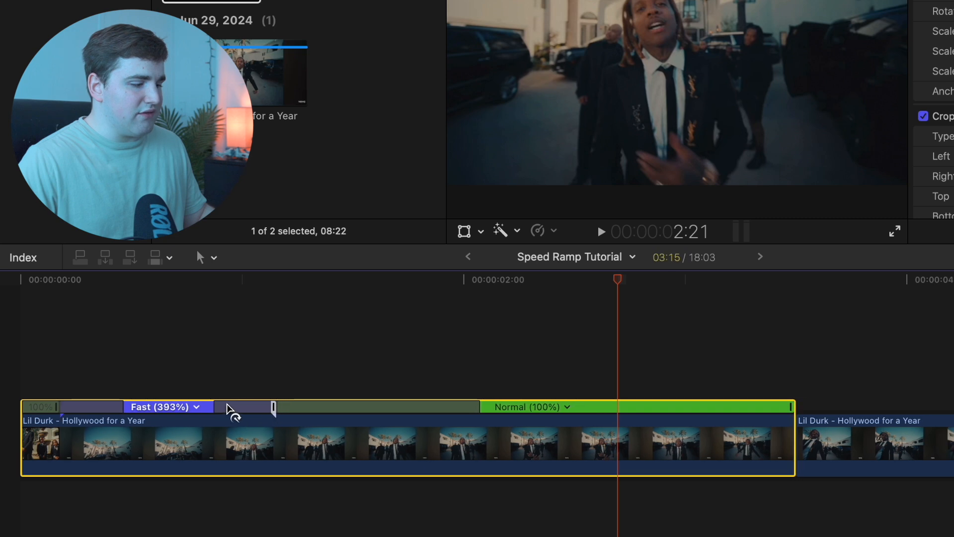
pyautogui.moveTo(270, 407); pyautogui.dragTo(231, 407)
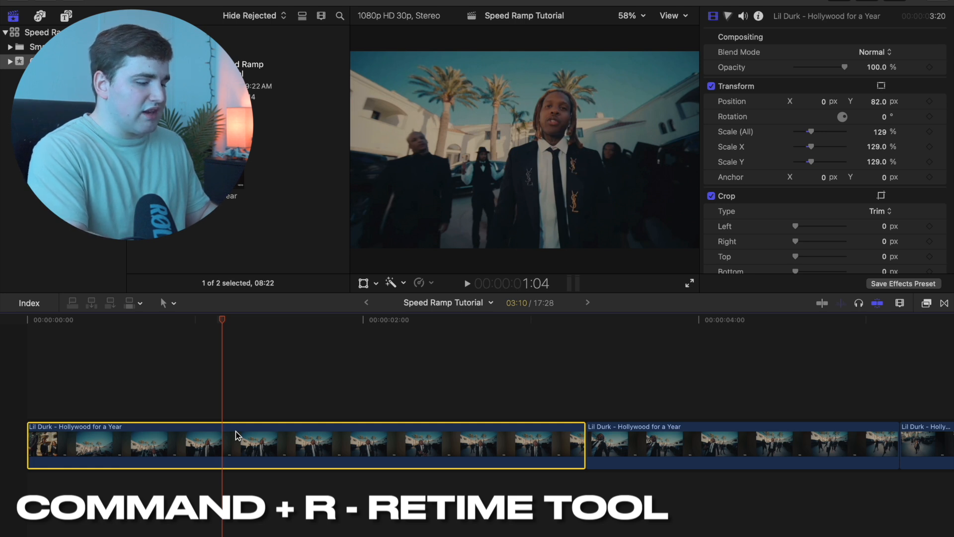
# Show the speed controls again and select the transition after the Fast (511%) section.
pyautogui.press('cmd+r')
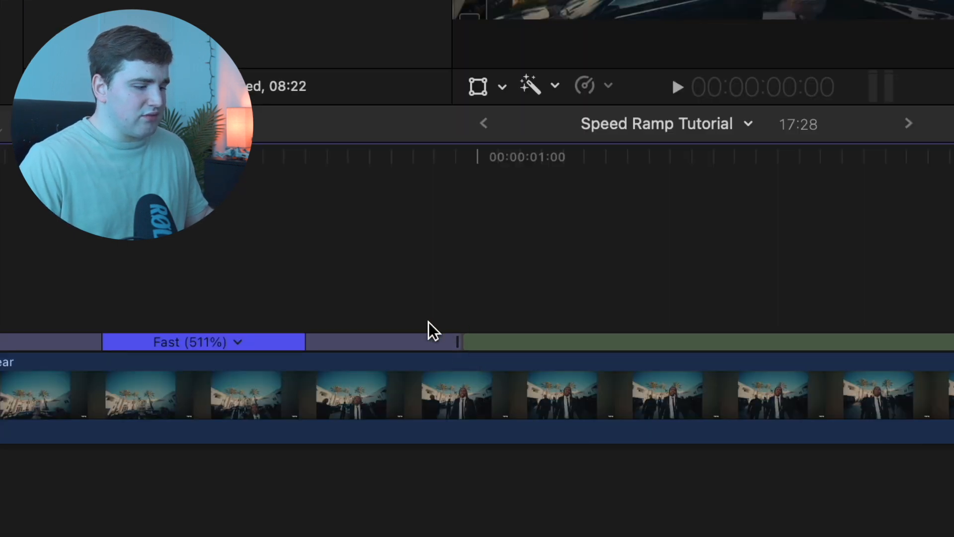
pyautogui.moveTo(456, 386)
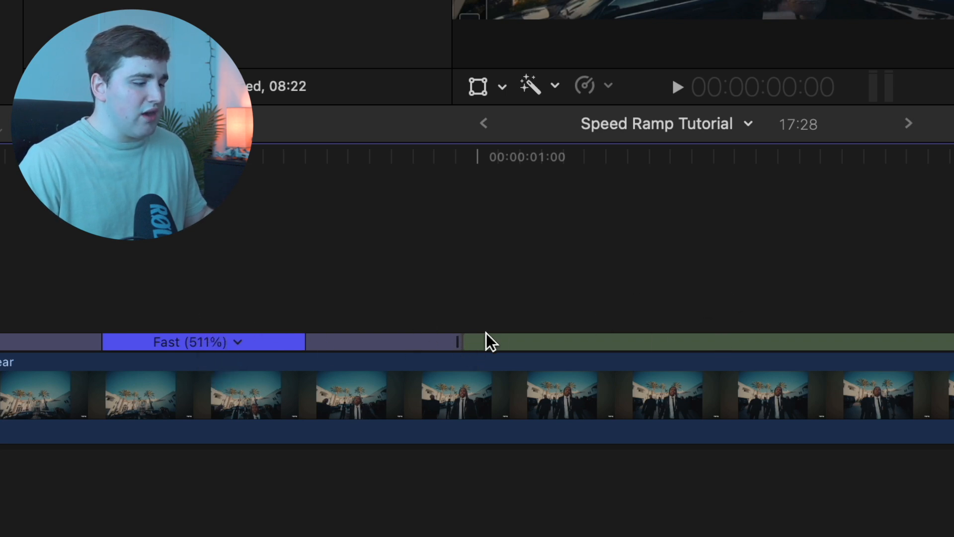
pyautogui.click(457, 341)
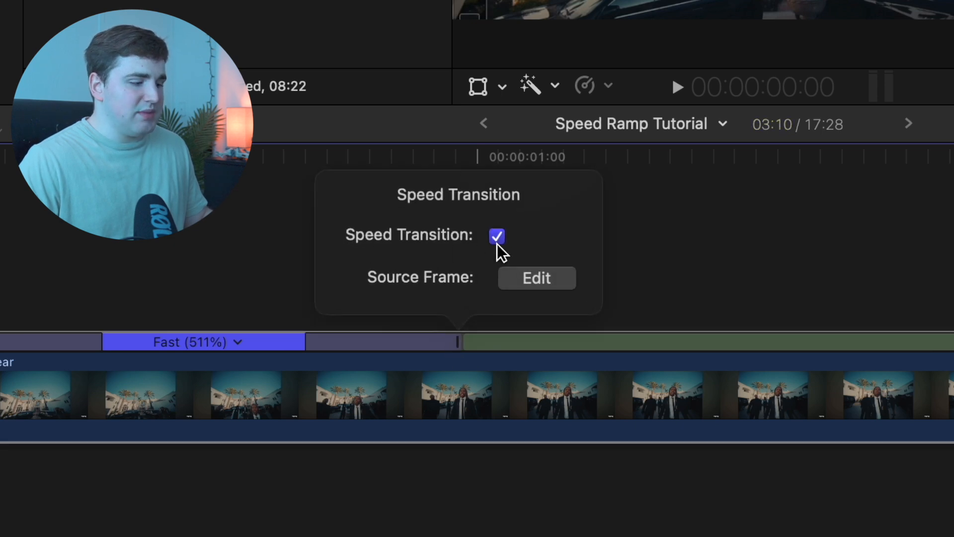
pyautogui.moveTo(184, 304)
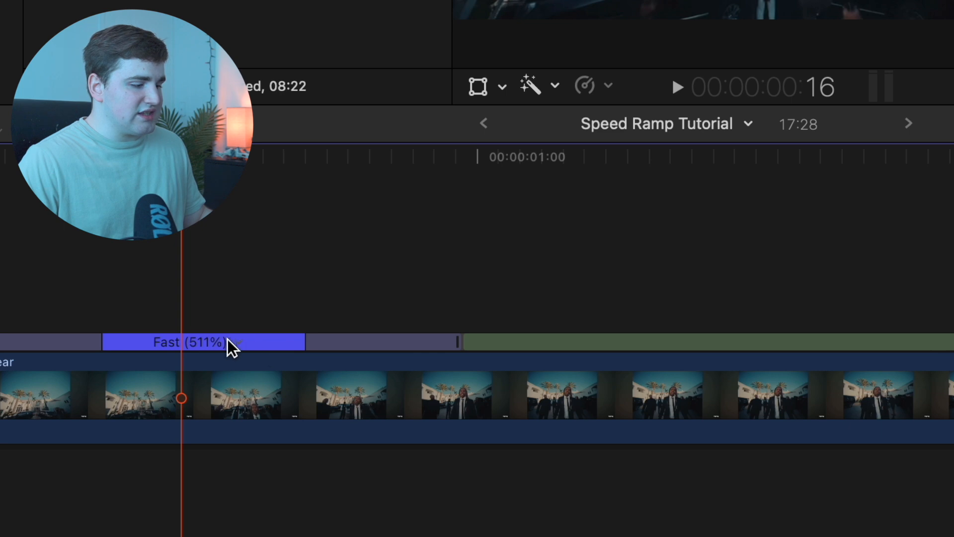
pyautogui.moveTo(396, 350)
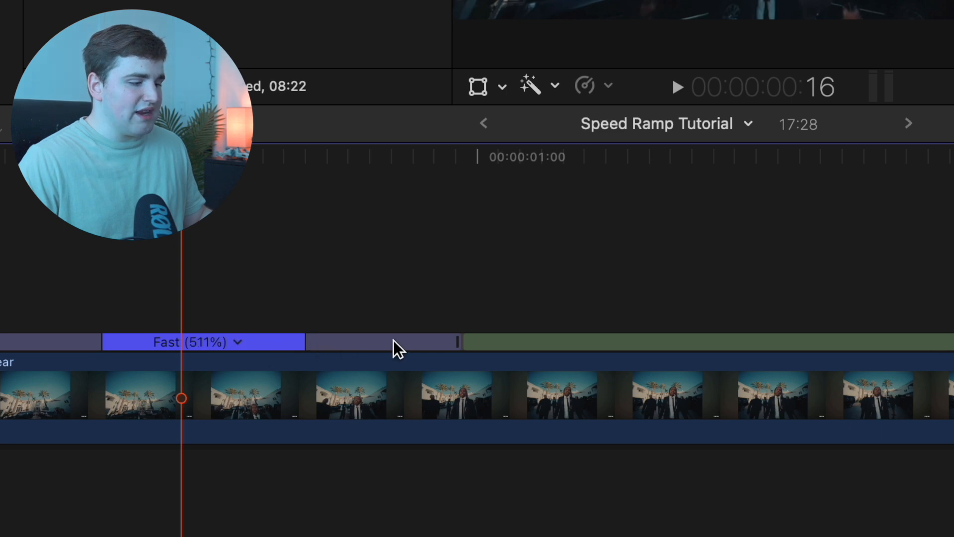
pyautogui.moveTo(670, 355)
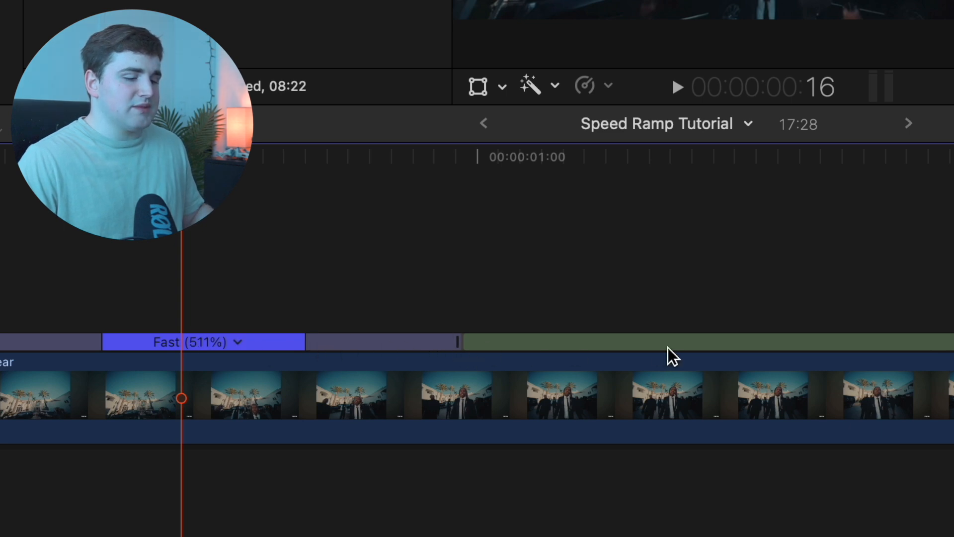
pyautogui.moveTo(648, 352)
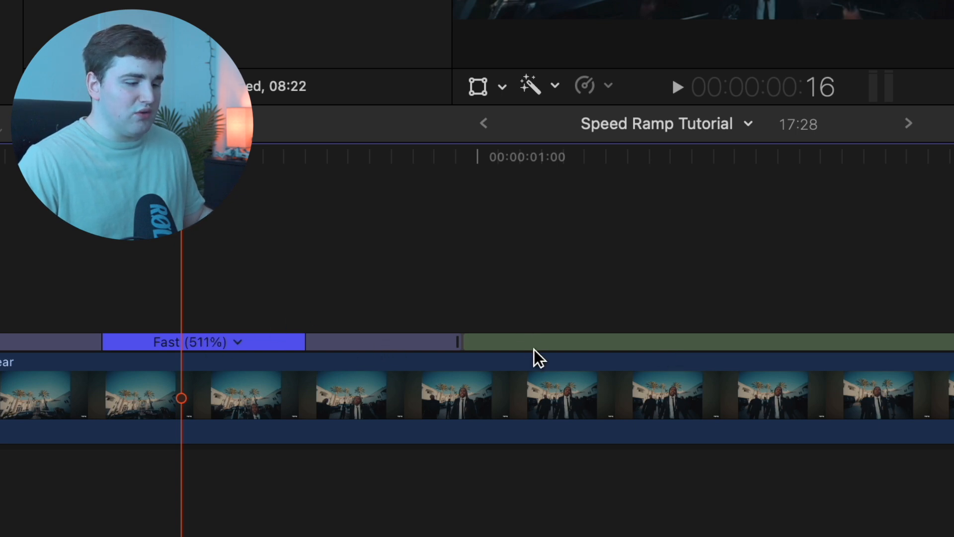
pyautogui.moveTo(362, 350)
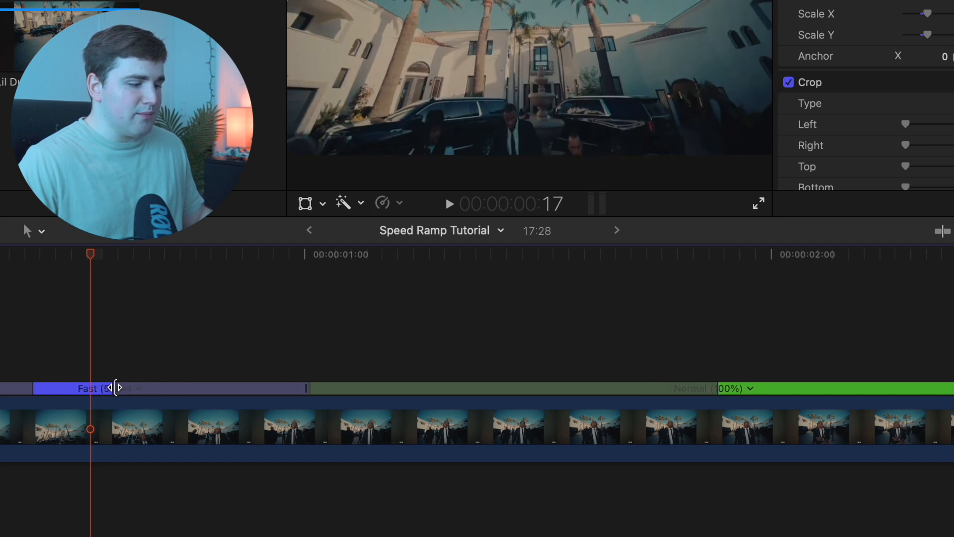
# Lengthen the speed transition beside the Fast (511%) section.
pyautogui.moveTo(118, 388); pyautogui.dragTo(228, 388)
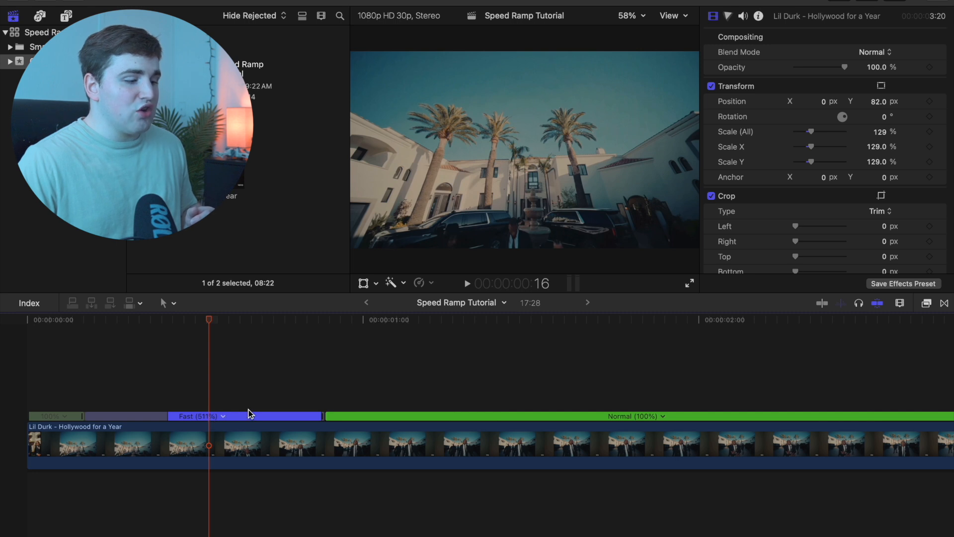
pyautogui.moveTo(389, 425)
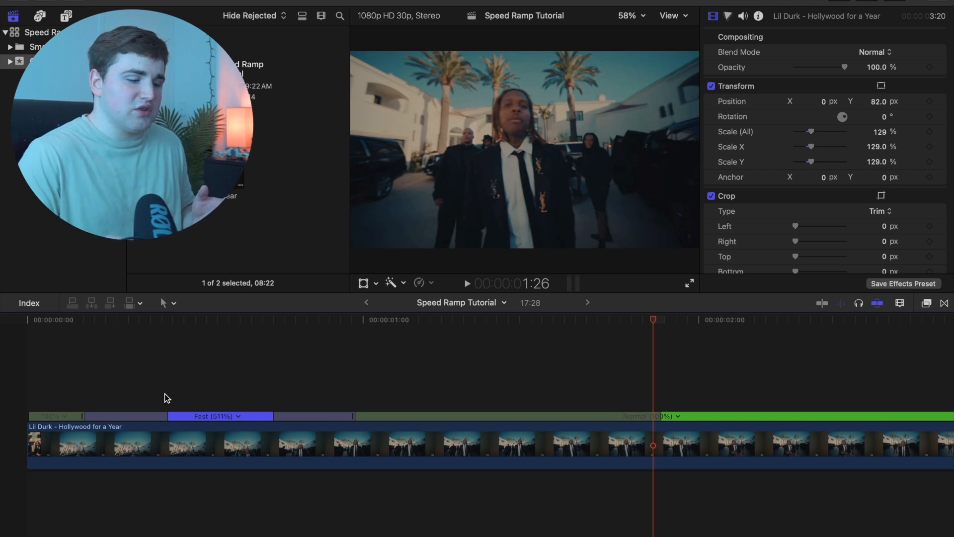
pyautogui.moveTo(265, 420)
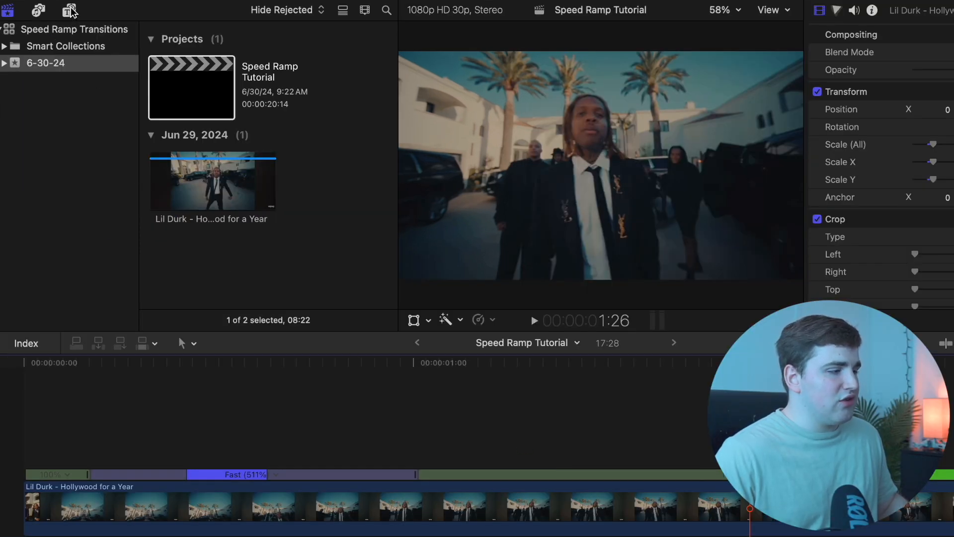
# Bring up the Titles browser showing the Motion Blur presets.
pyautogui.click(69, 10)
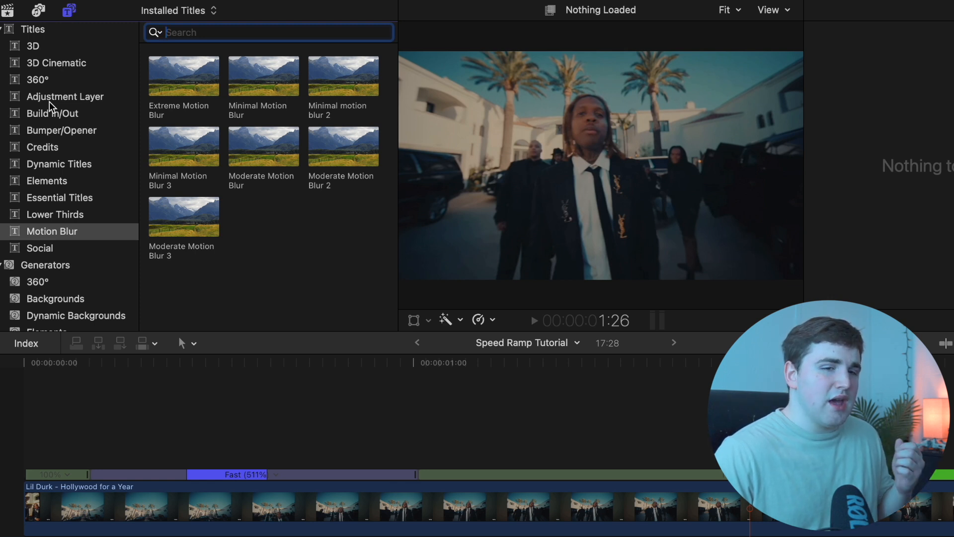
pyautogui.moveTo(78, 108)
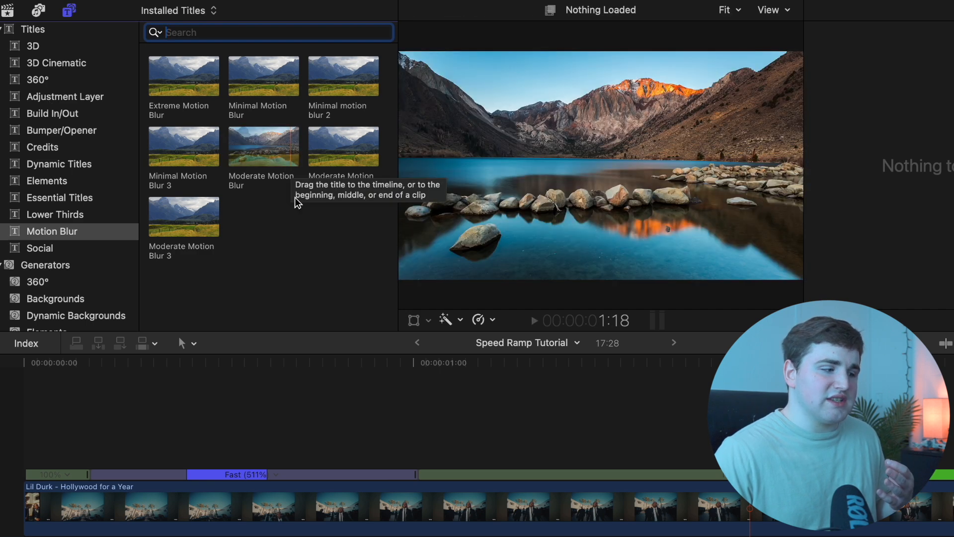
pyautogui.moveTo(303, 224)
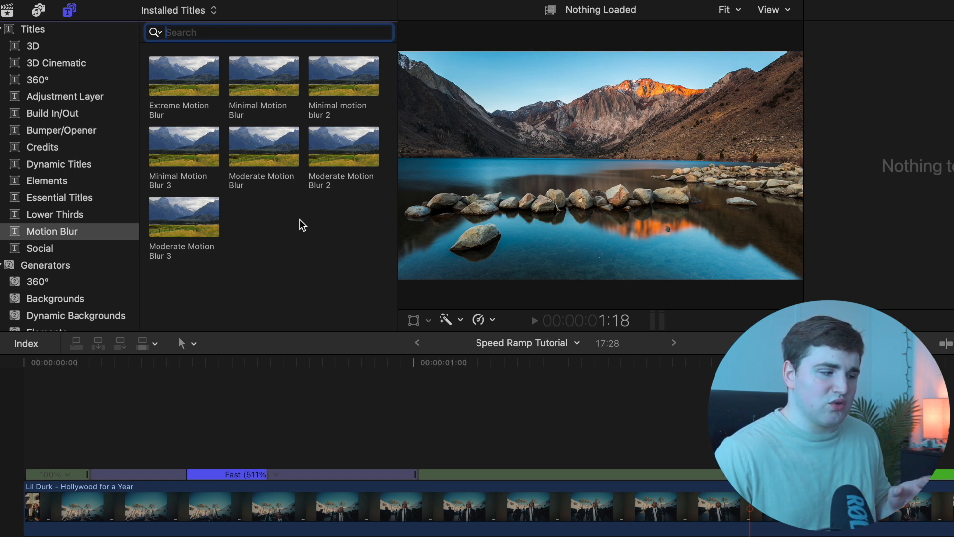
pyautogui.moveTo(355, 205)
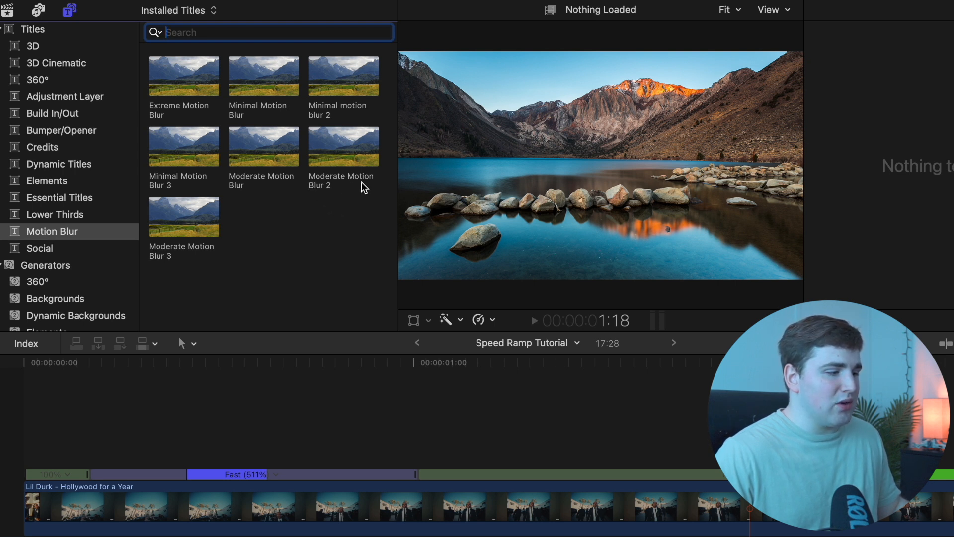
pyautogui.moveTo(342, 152)
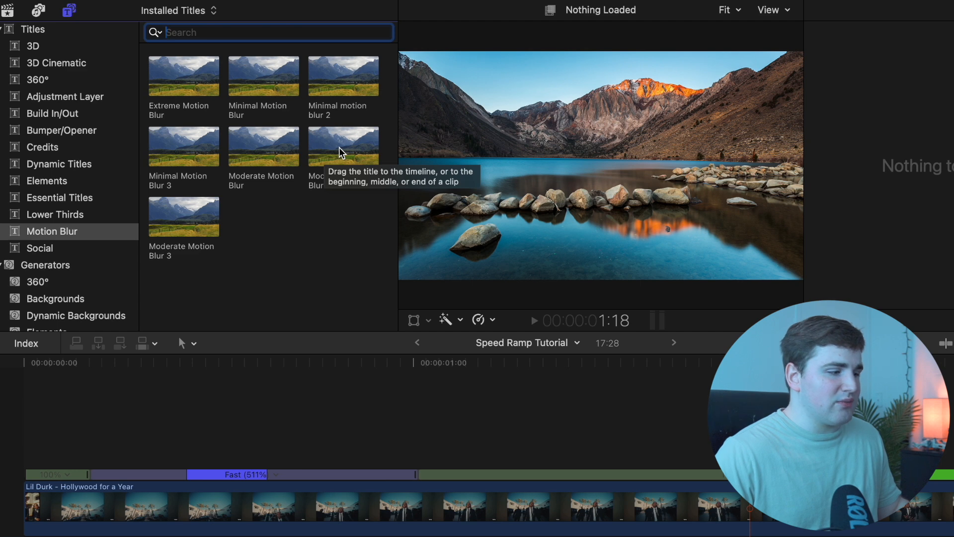
# Place Moderate Motion Blur 2 above the Fast section and scrub to preview the blur.
pyautogui.moveTo(343, 146); pyautogui.dragTo(98, 442)
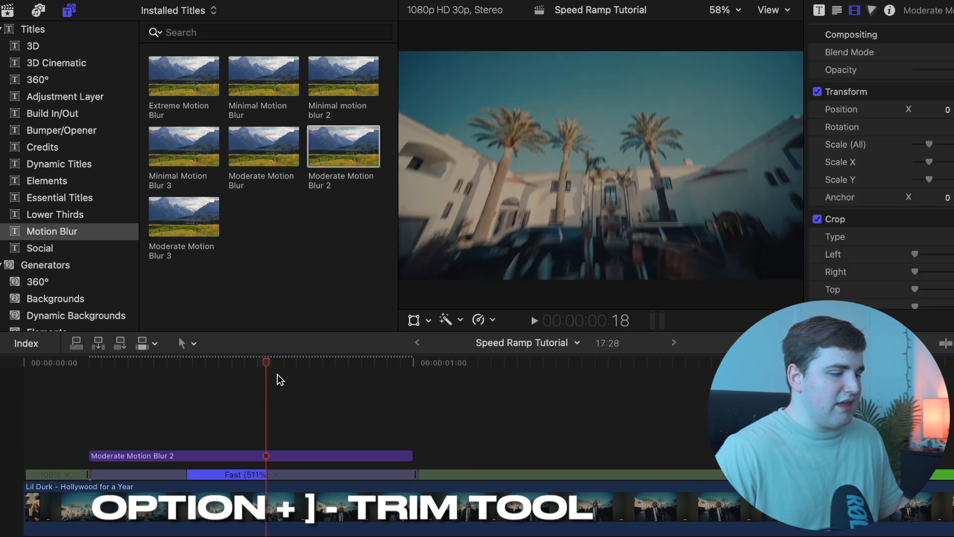
pyautogui.moveTo(264, 362); pyautogui.dragTo(303, 362)
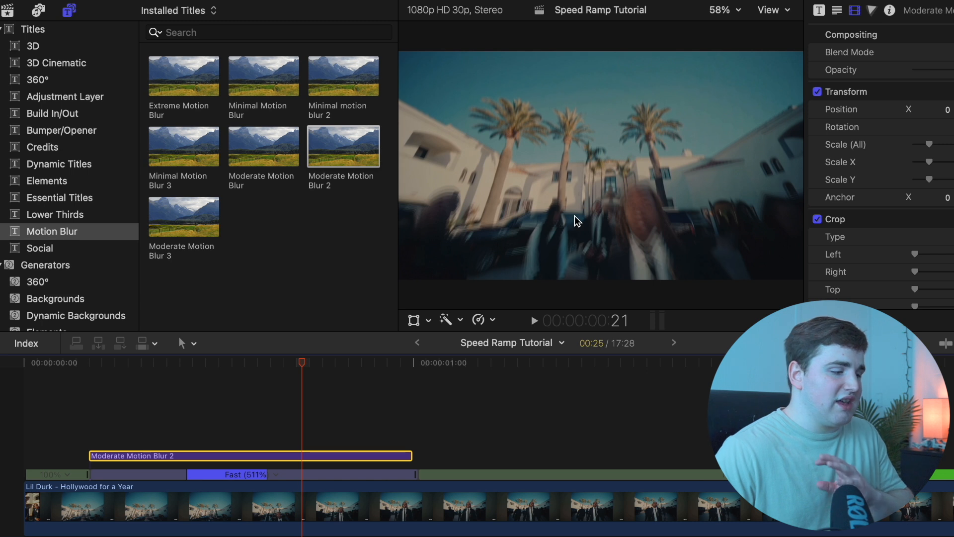
pyautogui.moveTo(22, 402)
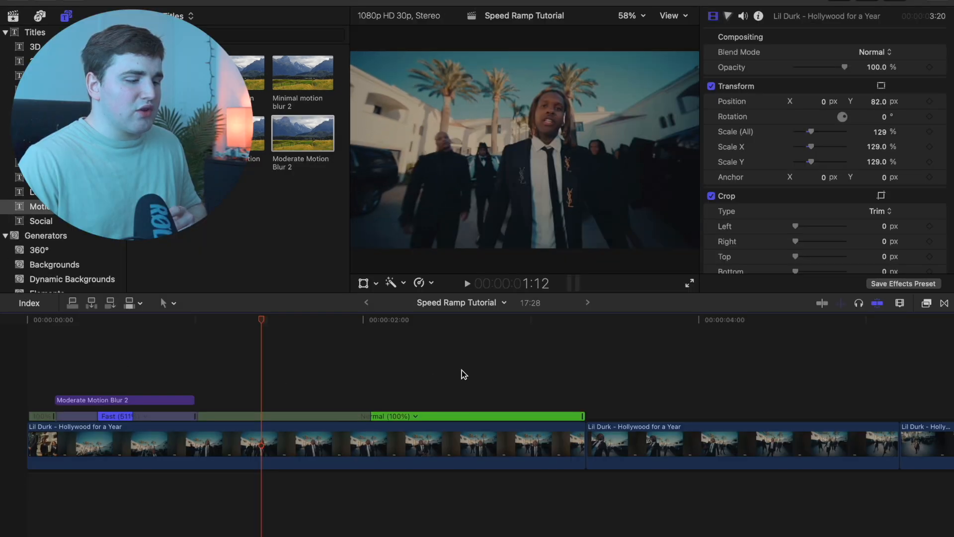
# Place the playhead later in the first Lil Durk clip and blade a new speed section there.
pyautogui.click(330, 320)
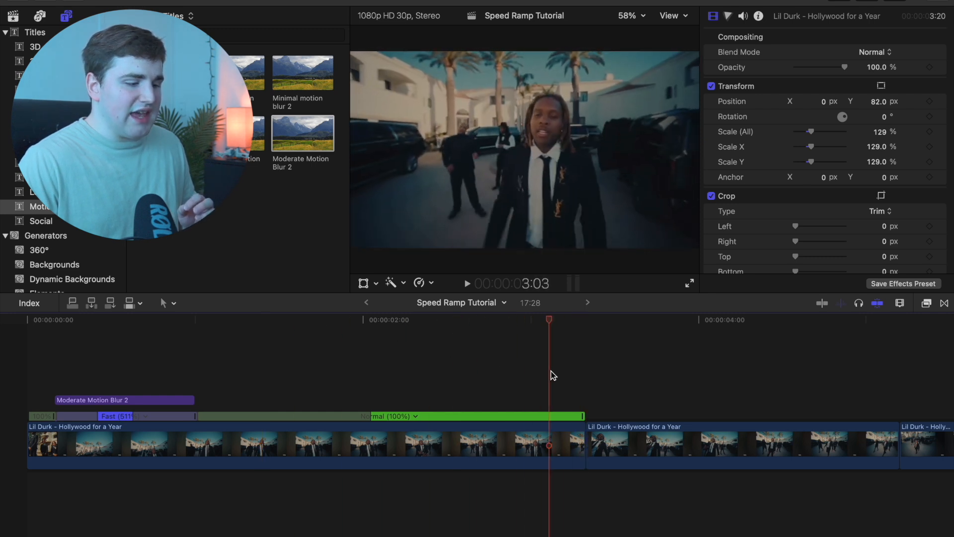
pyautogui.click(450, 320)
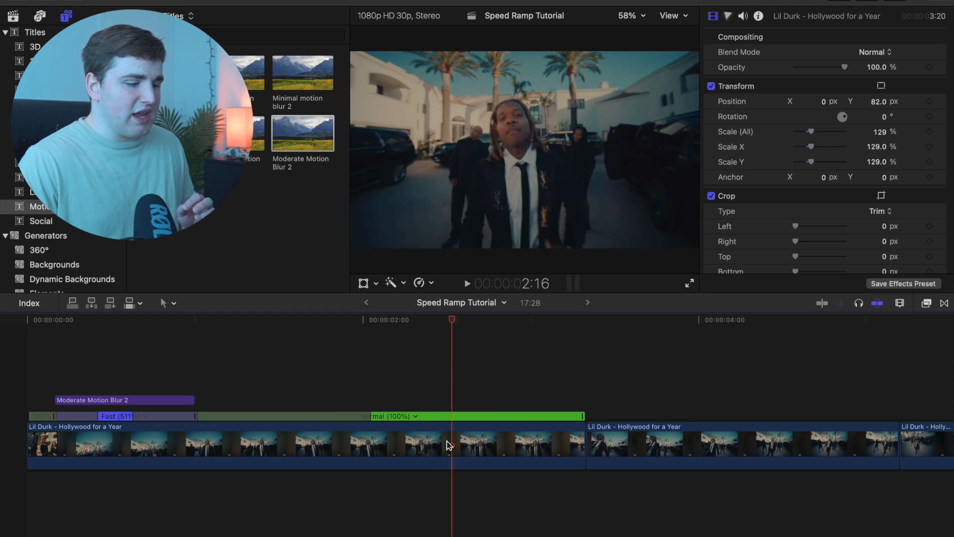
pyautogui.click(450, 447)
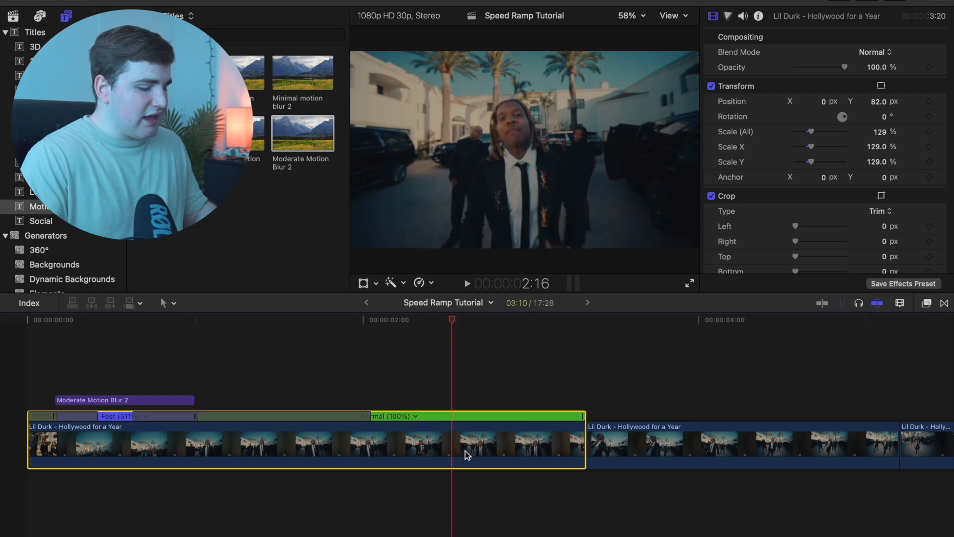
pyautogui.press('shift+b')
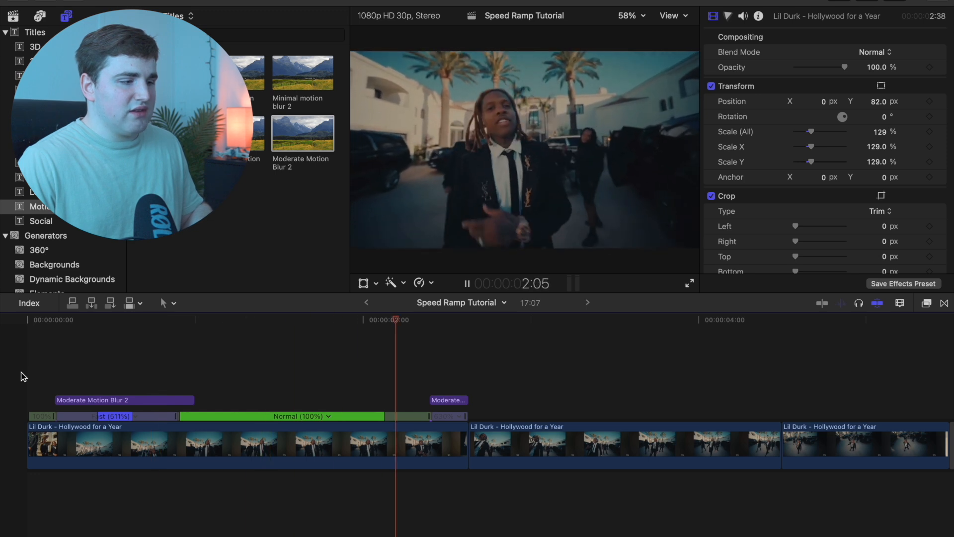
pyautogui.click(466, 283)
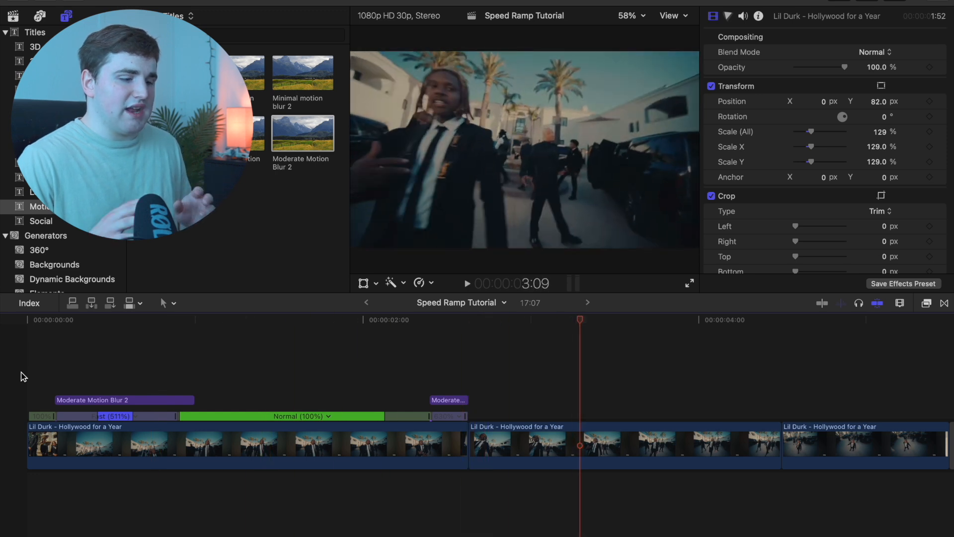